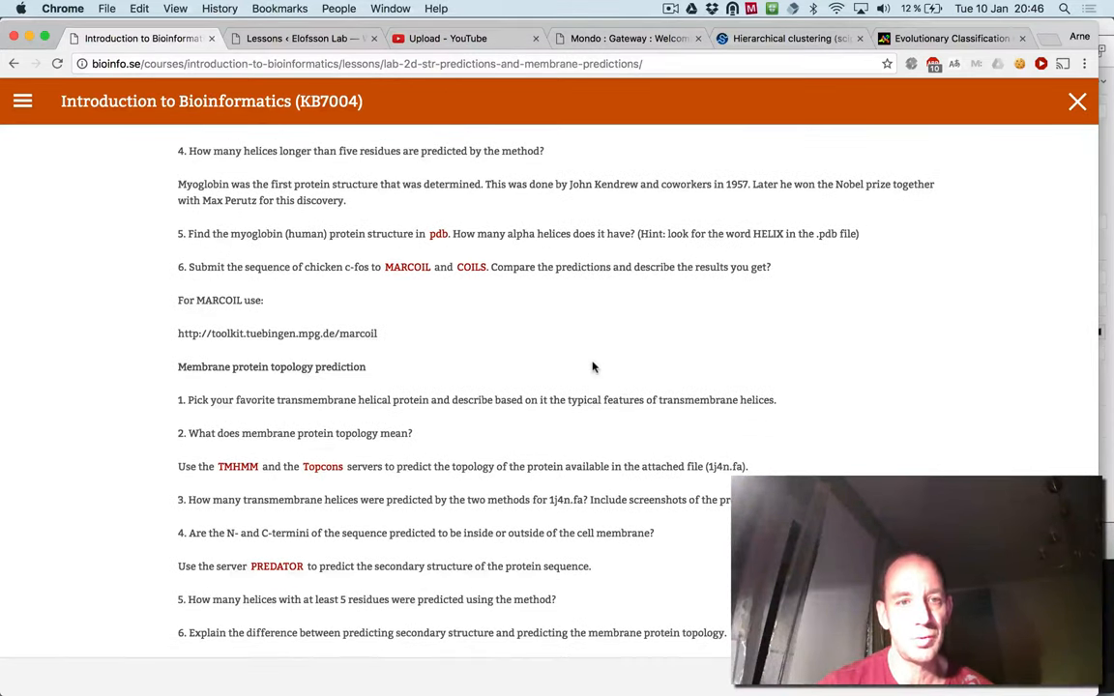
pyautogui.scroll(3)
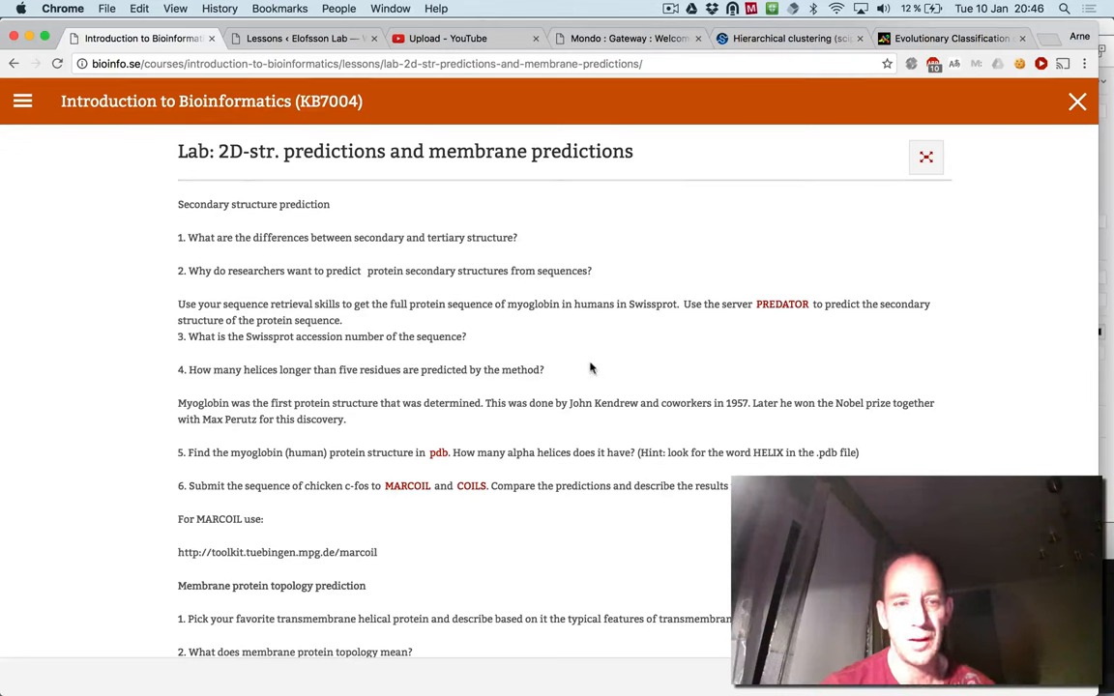
pyautogui.moveTo(582, 322)
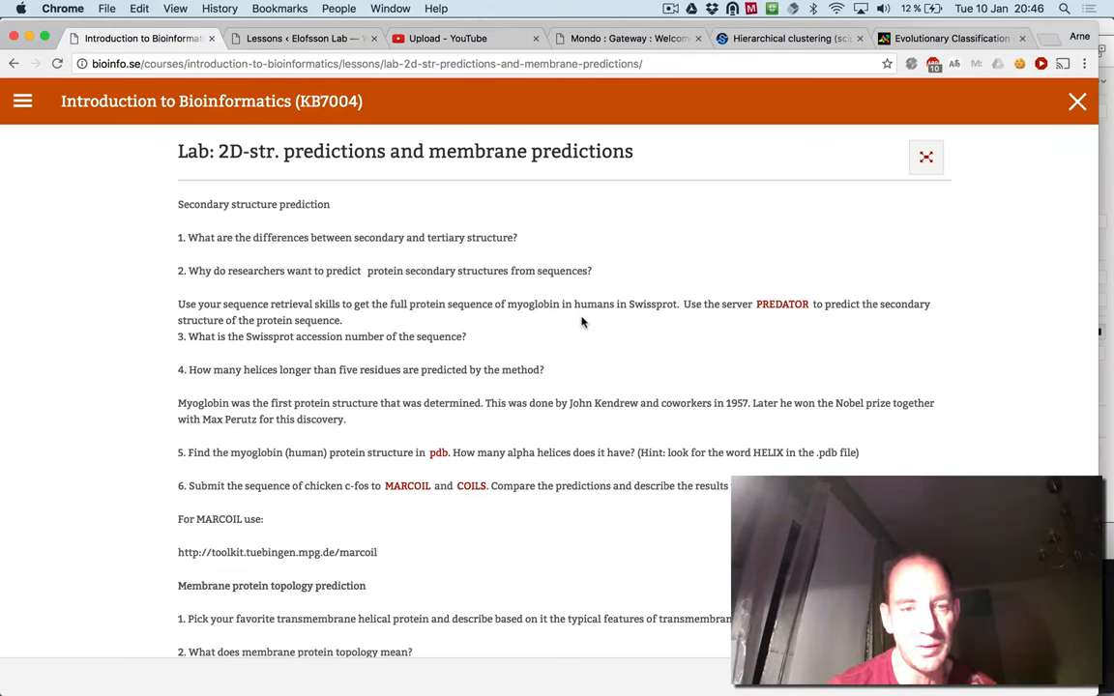
pyautogui.scroll(-3)
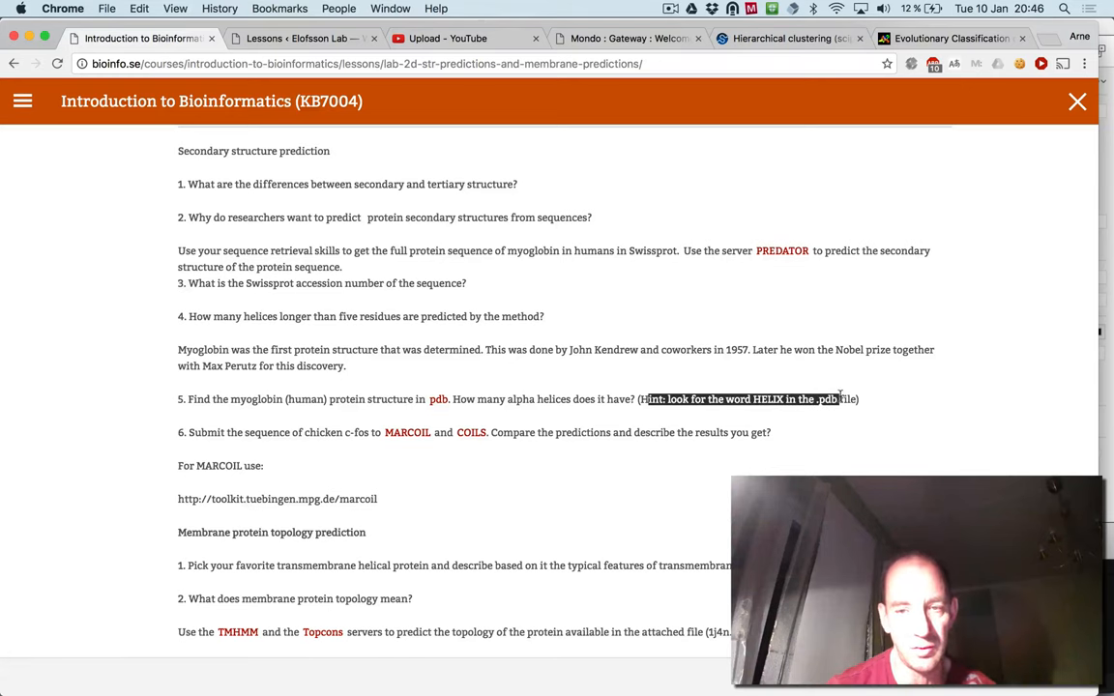
pyautogui.scroll(-3)
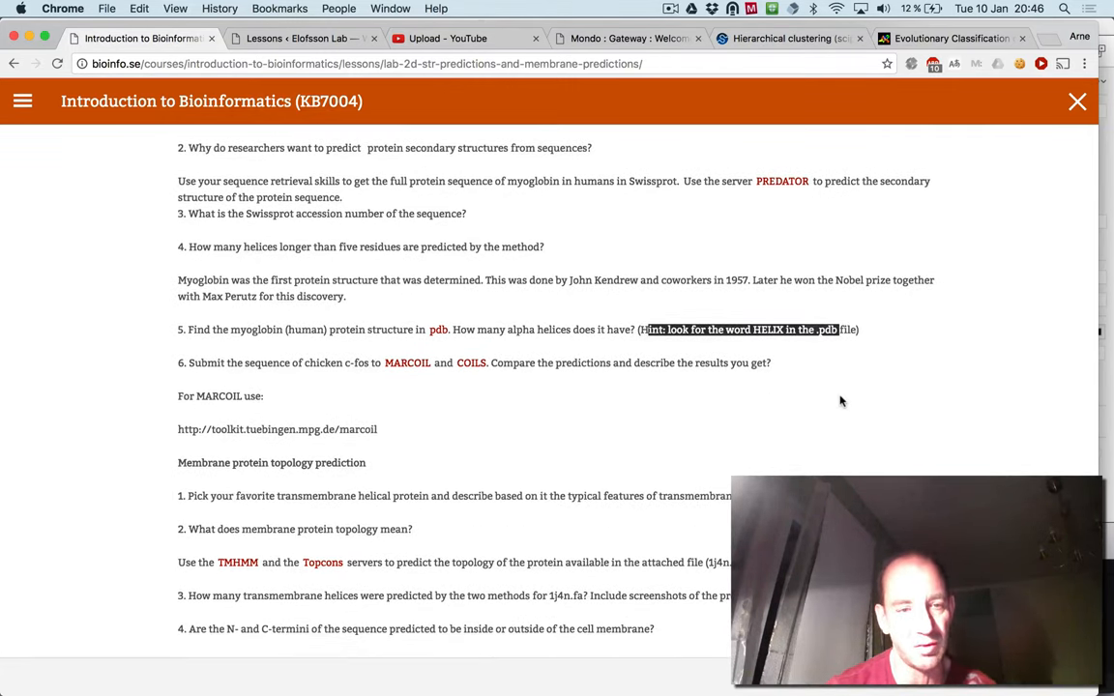
pyautogui.scroll(-3)
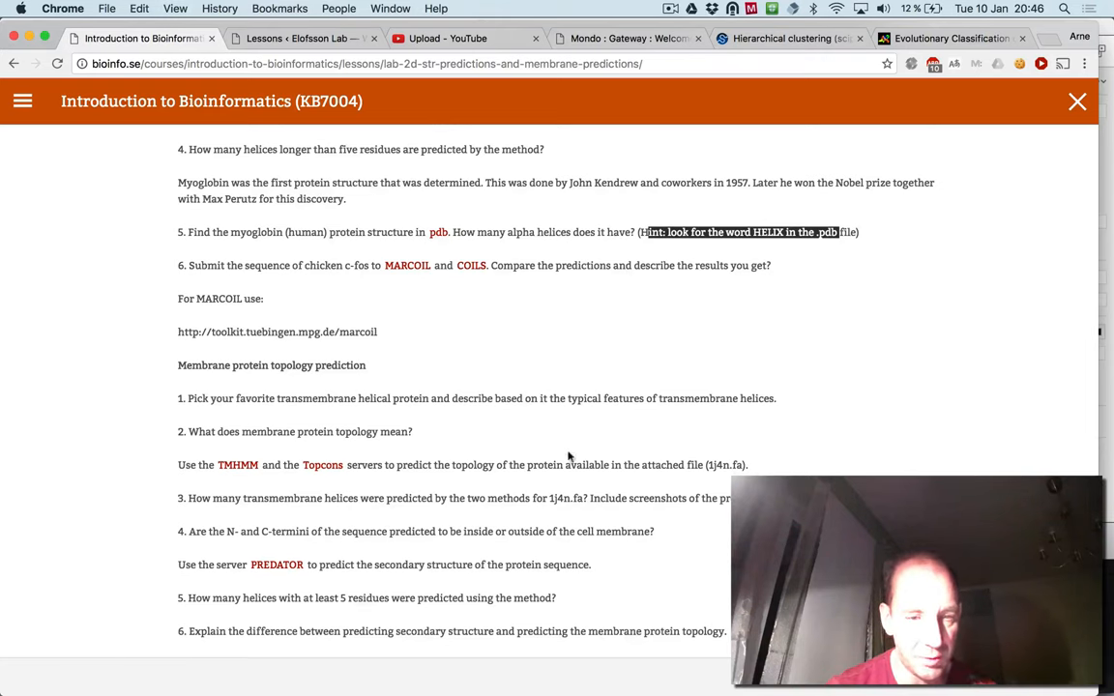
pyautogui.scroll(-3)
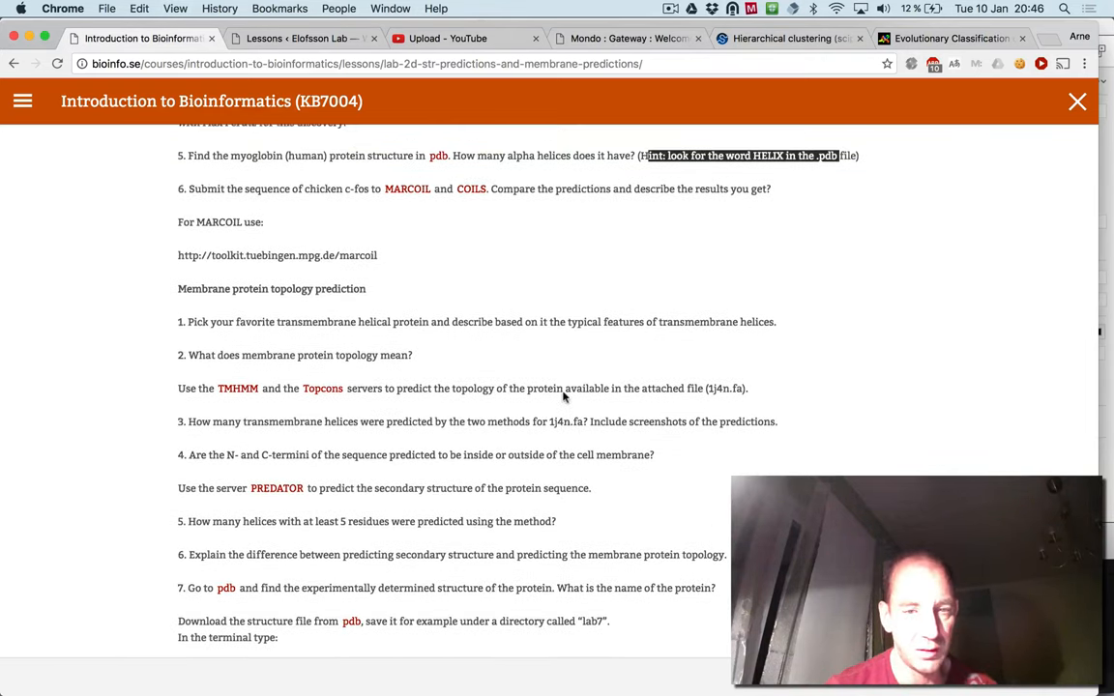
pyautogui.scroll(3)
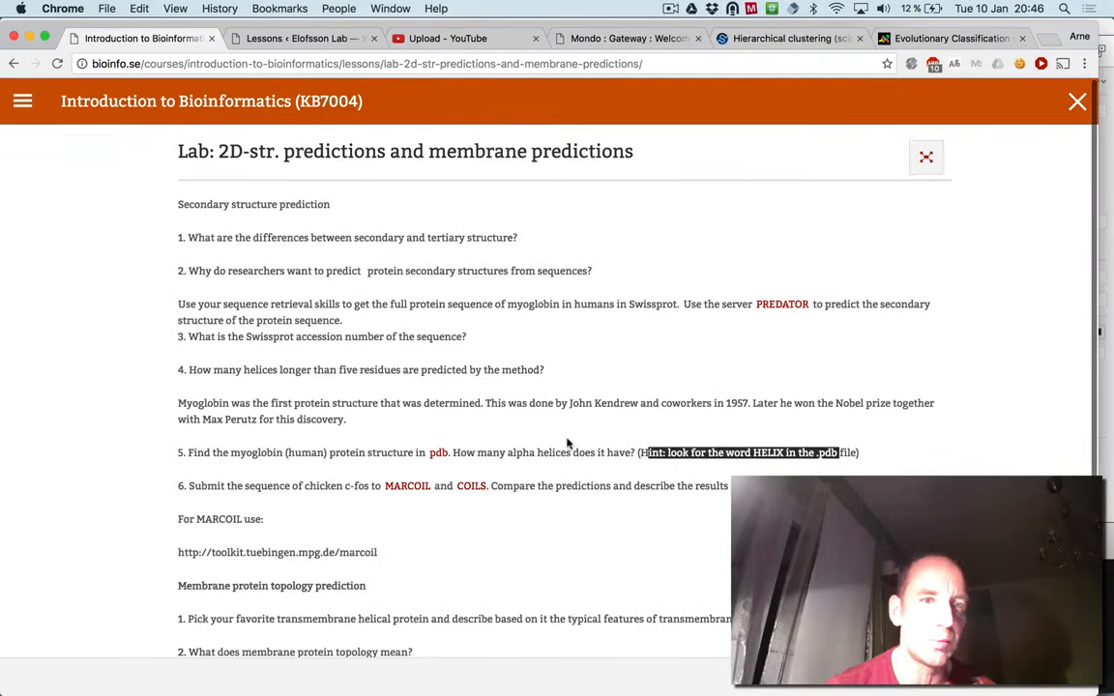